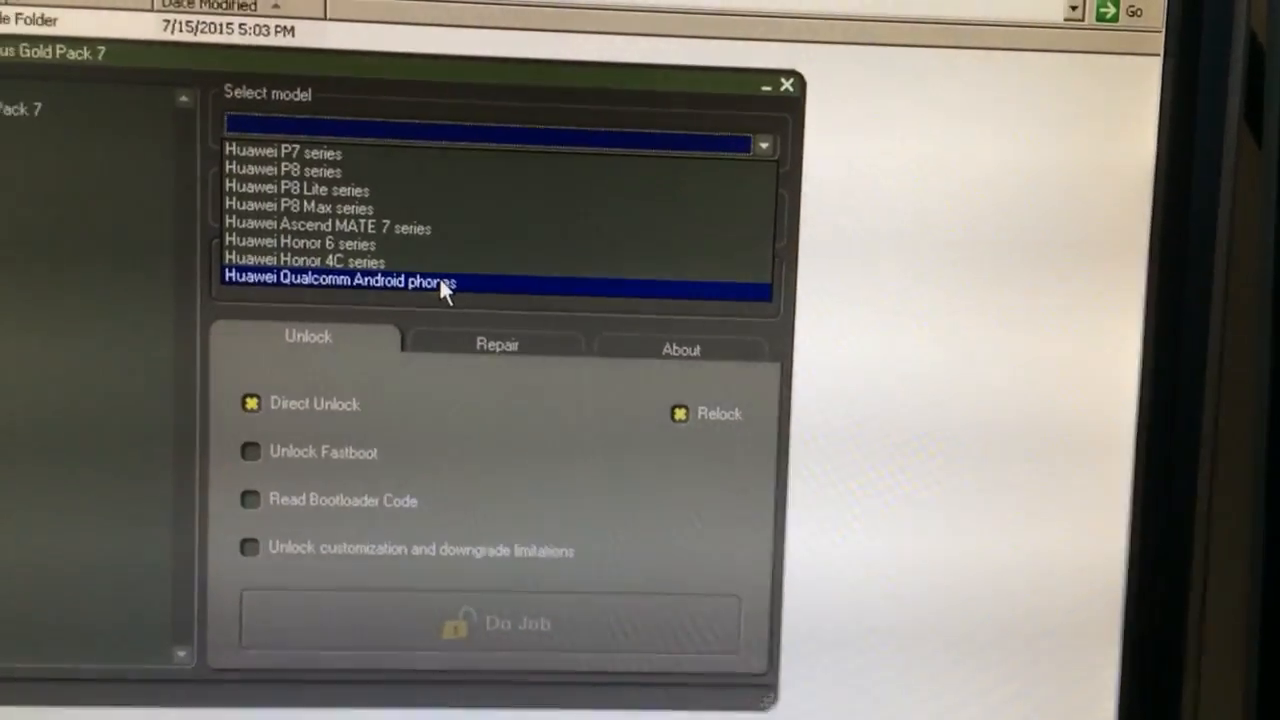
- Select Huawei Qualcomm Android phones as the model; port COM64 Android Adapter Modem #3 appears
click(340, 280)
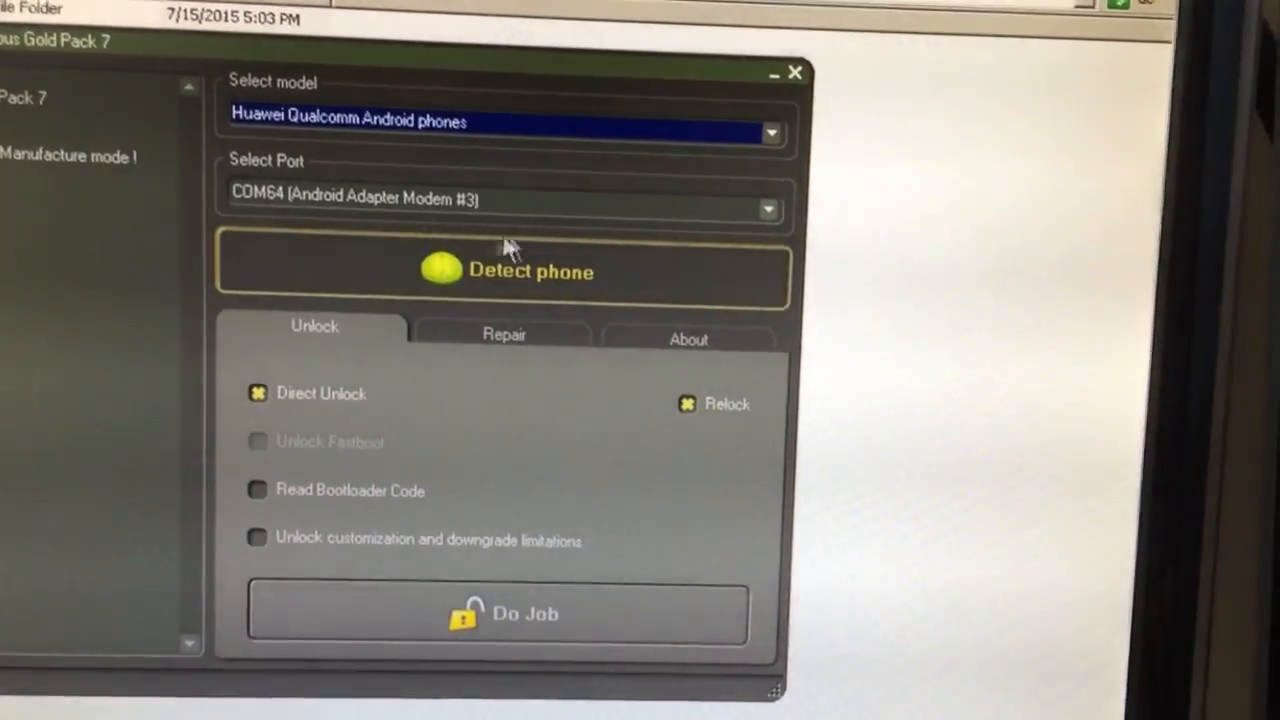